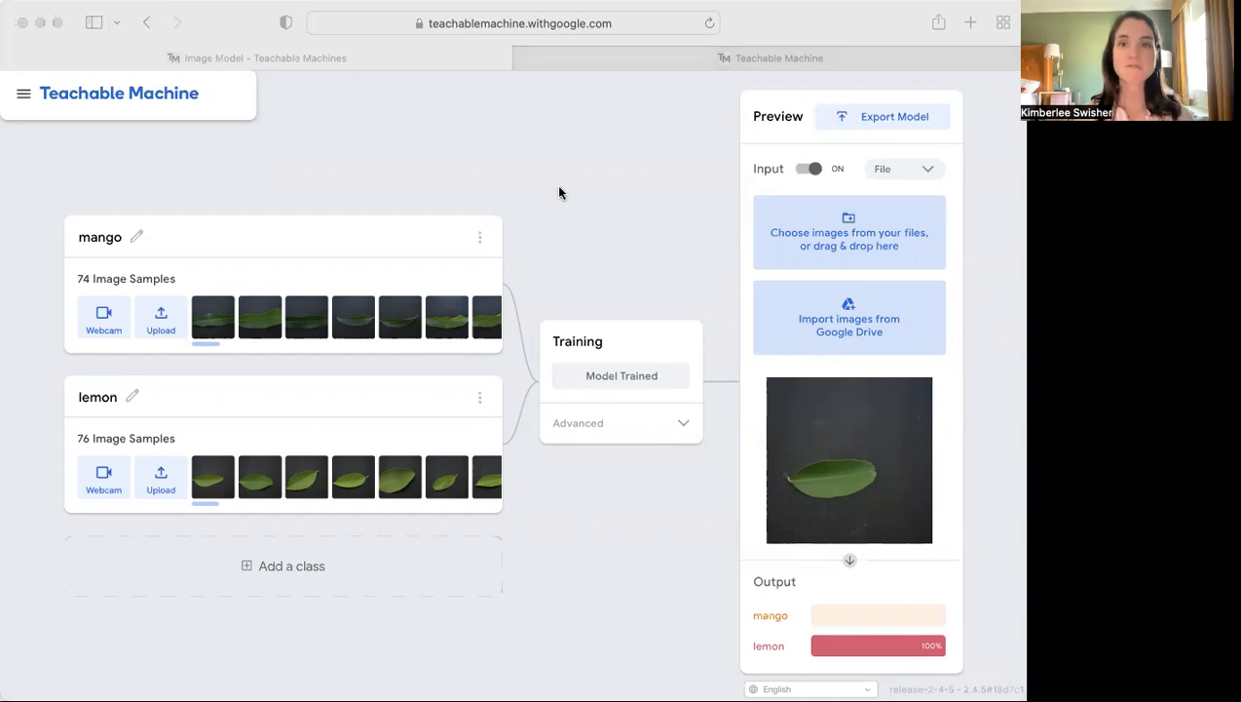
- Bring up the Google Drive login prompt from the menu over the trained mango/lemon model
left_click(23, 93)
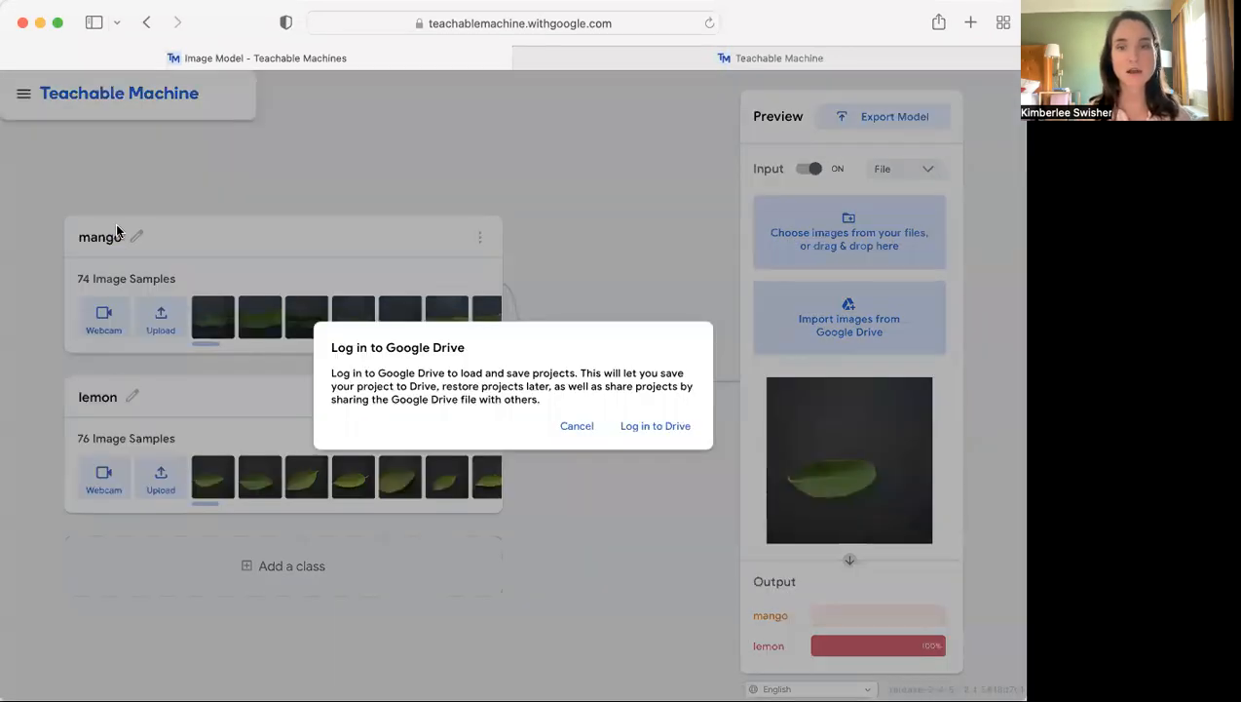
mouse_move(655, 425)
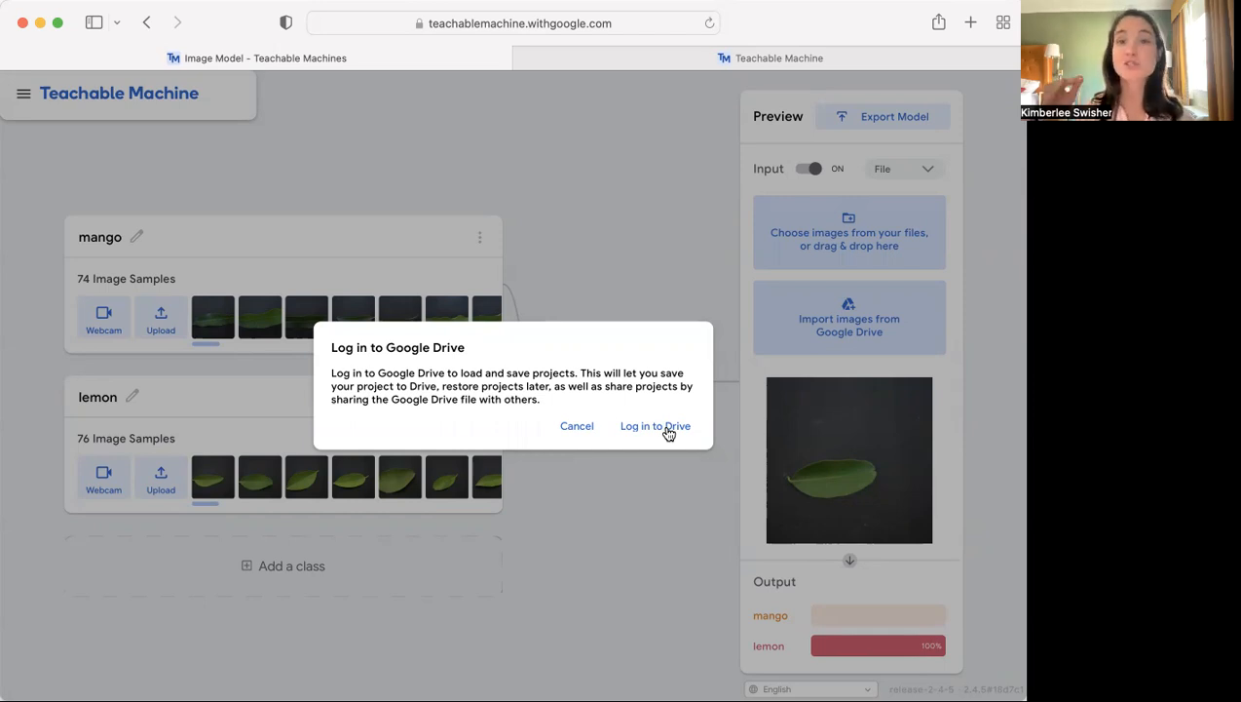
- Dismiss the Drive prompt and download the project as the 1.3 MB file project.tm, shown in Downloads
left_click(576, 425)
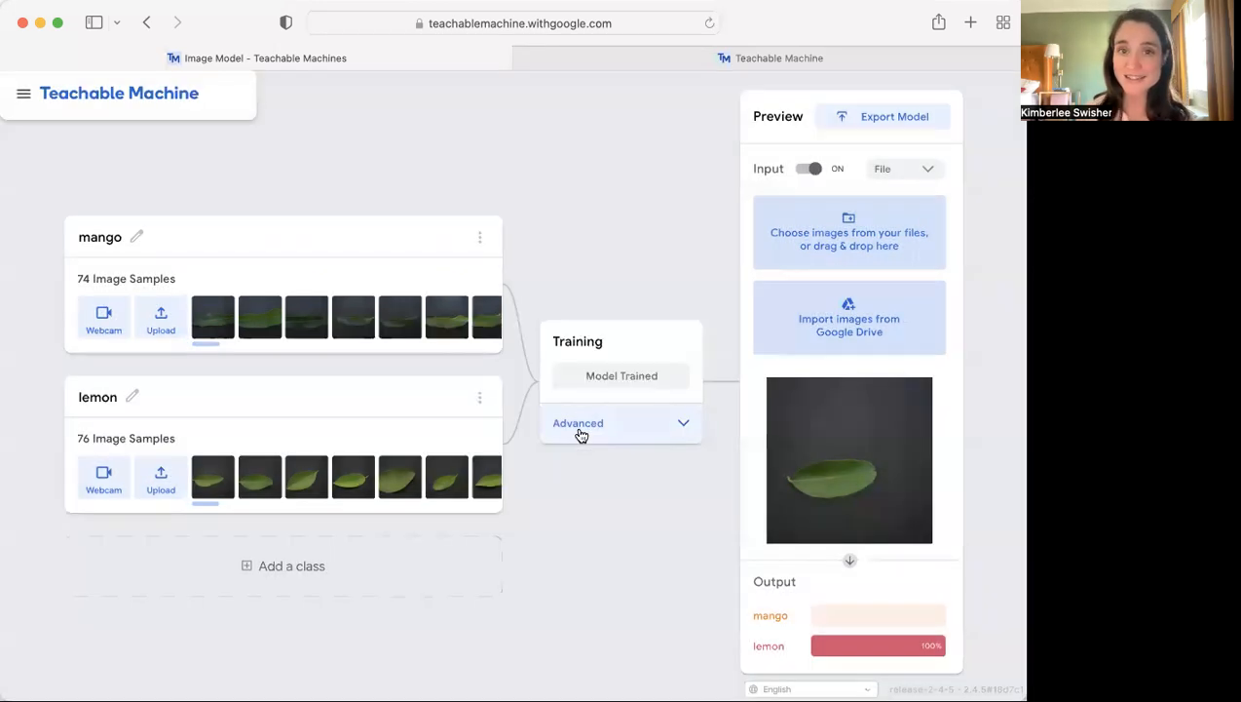
mouse_move(573, 488)
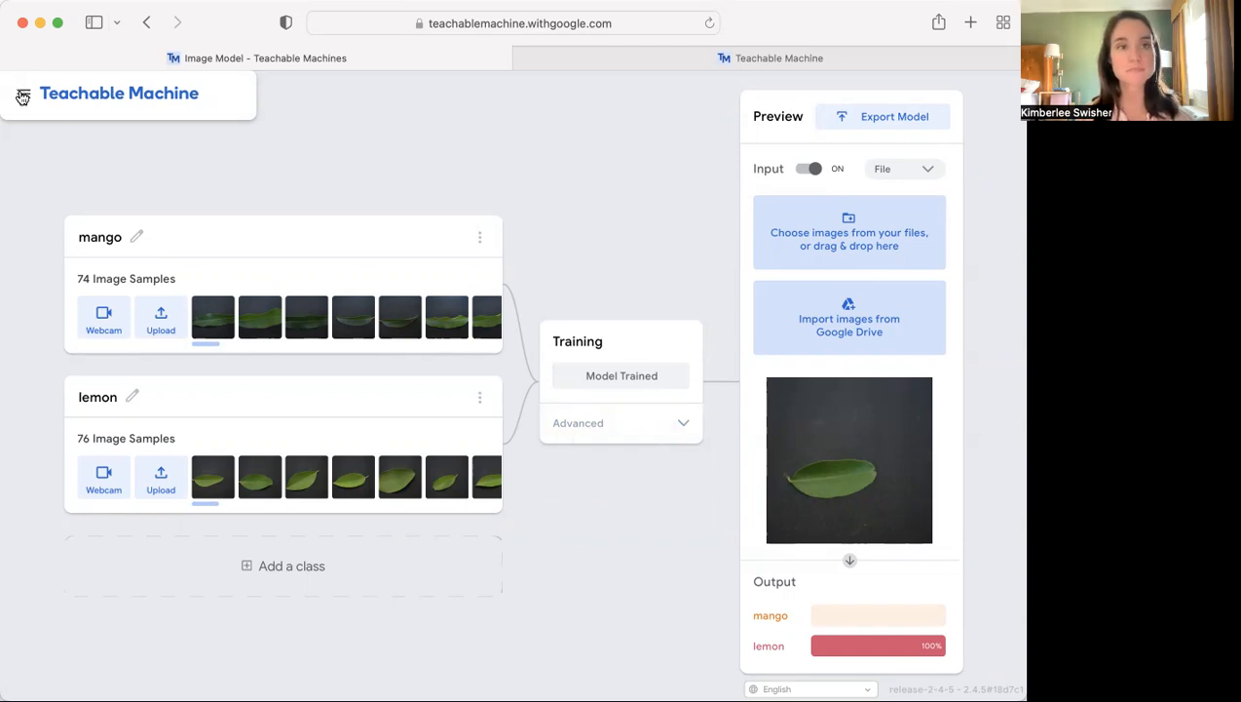
left_click(23, 98)
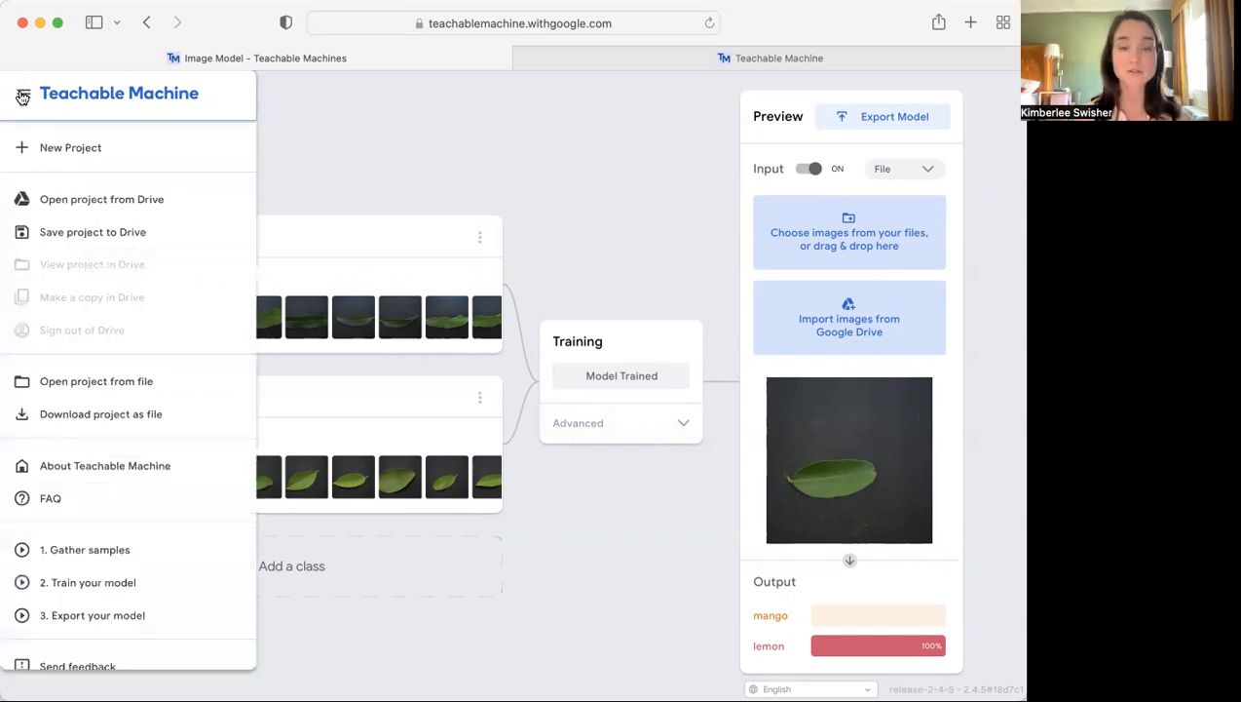
mouse_move(101, 413)
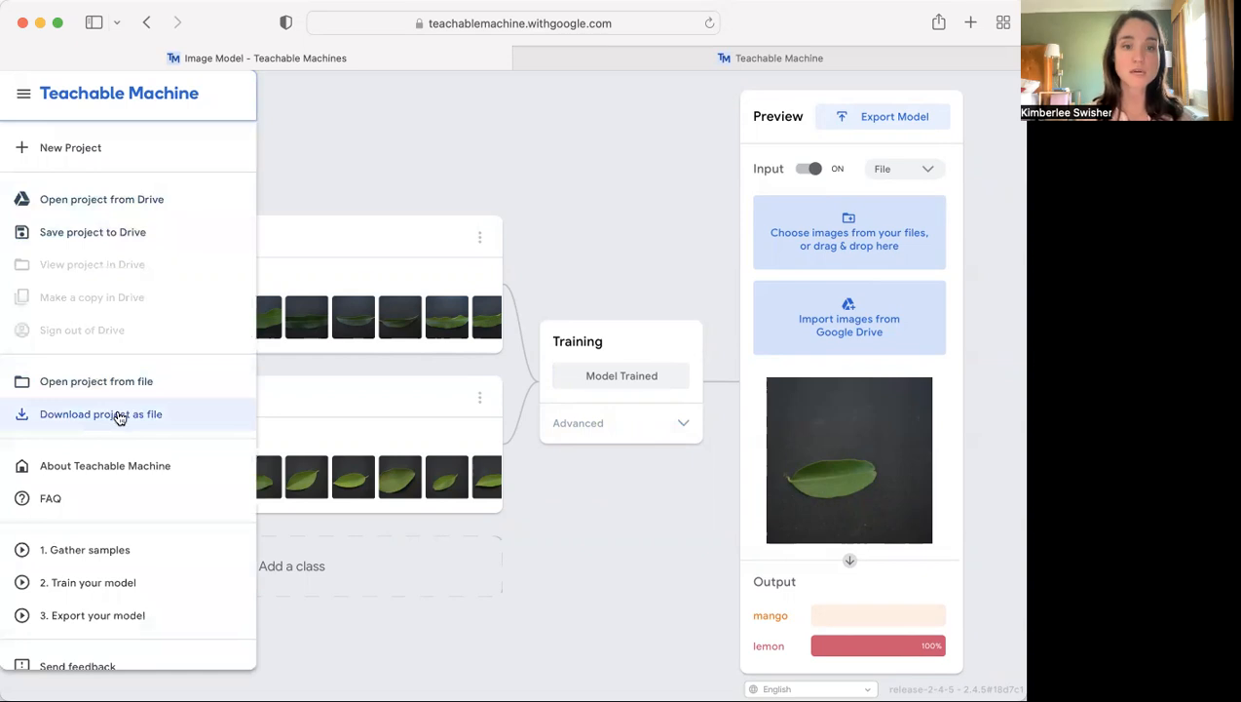
left_click(102, 413)
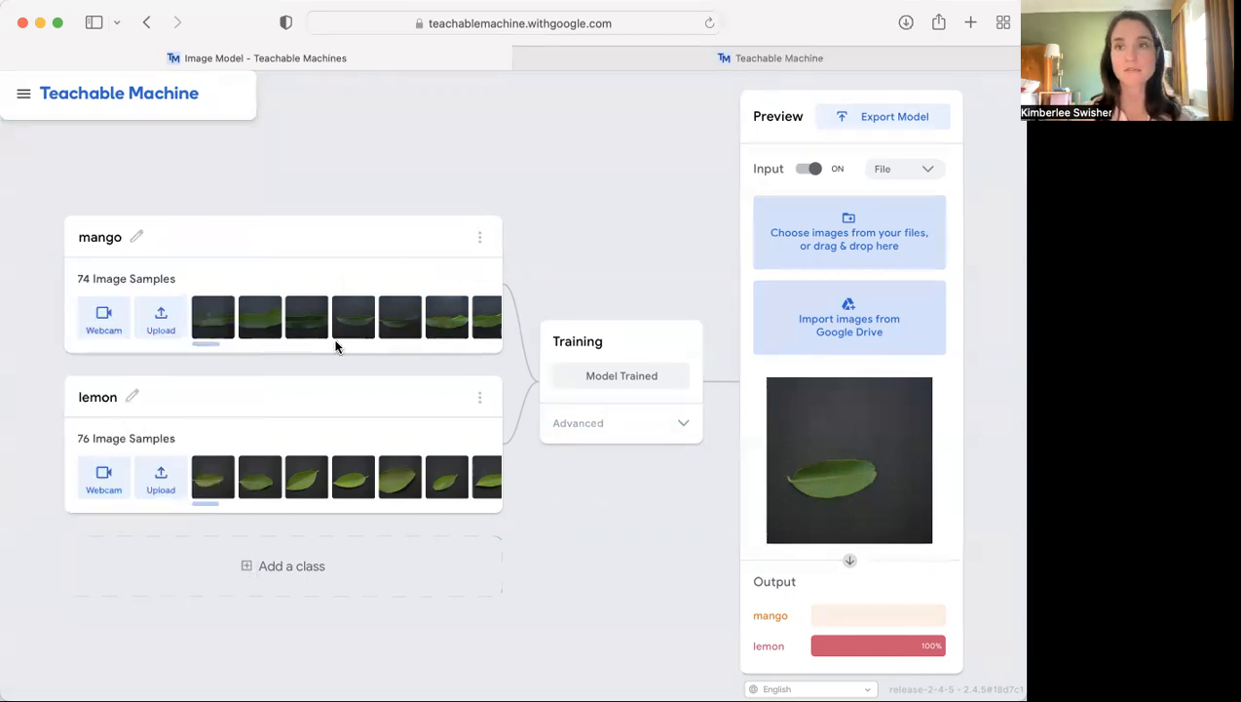
left_click(904, 24)
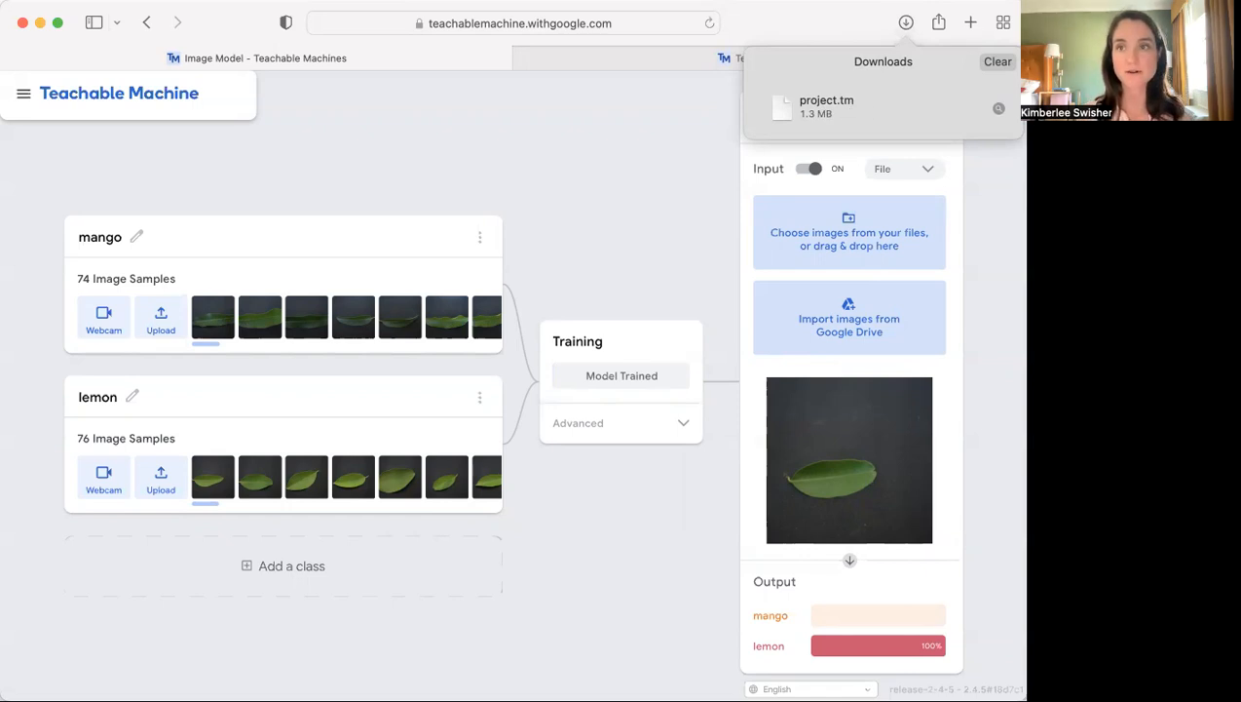
mouse_move(876, 111)
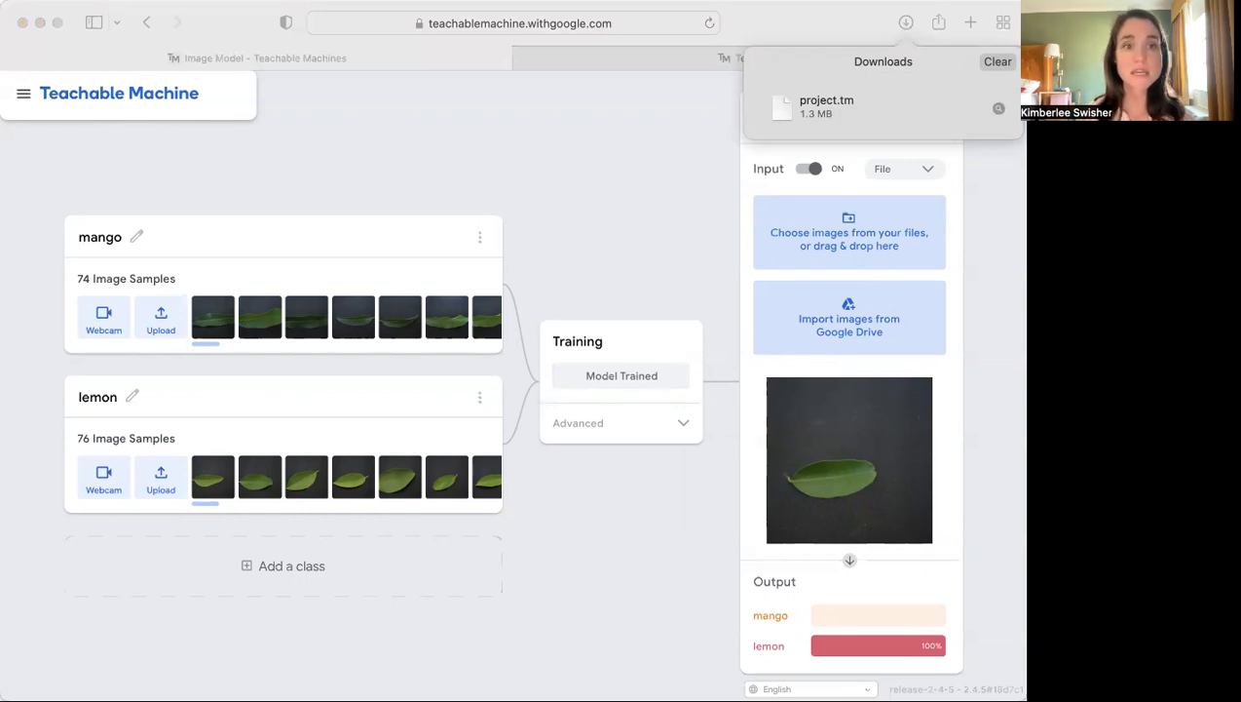
mouse_move(643, 166)
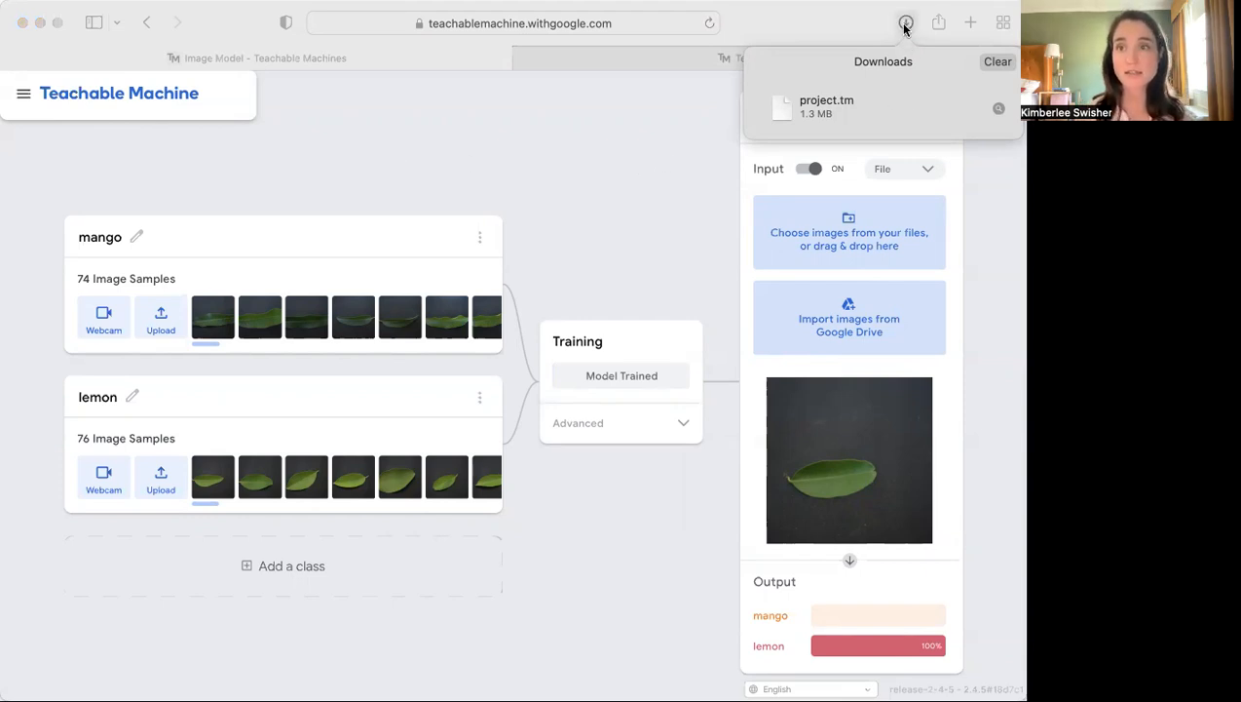
- Reopen project.tm as a copy via 'Open an existing project from a file'
left_click(770, 59)
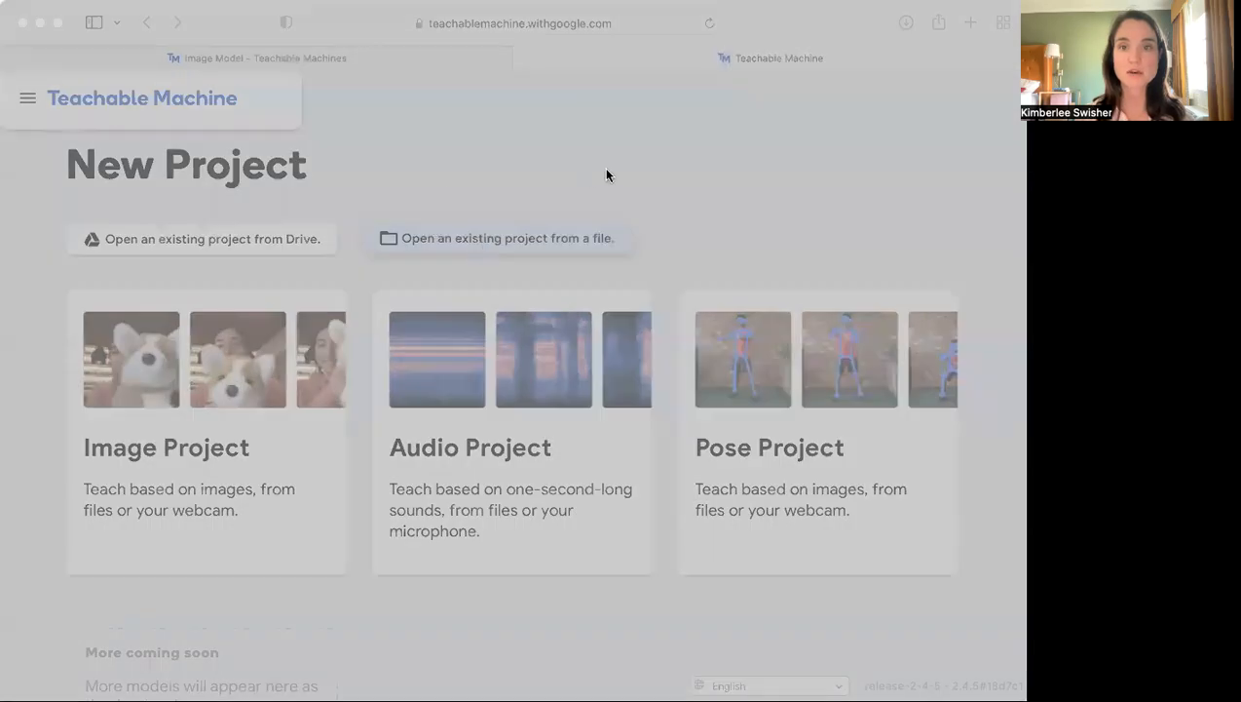
mouse_move(218, 269)
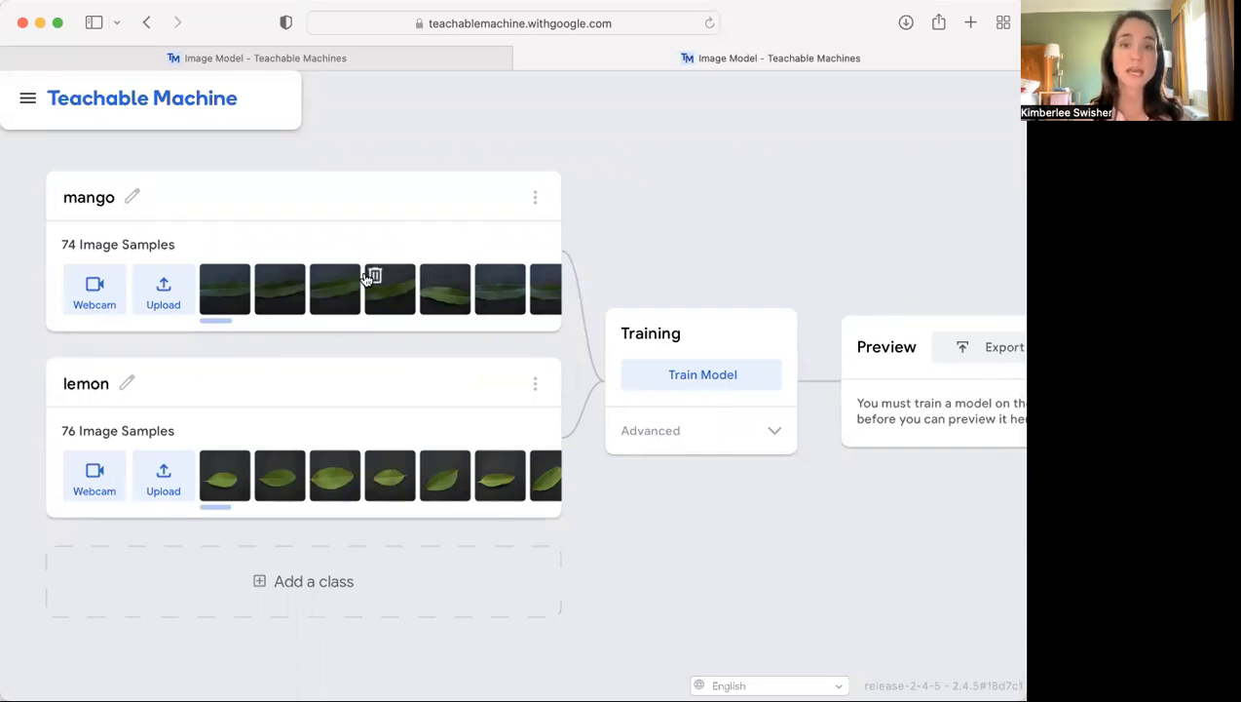
mouse_move(409, 355)
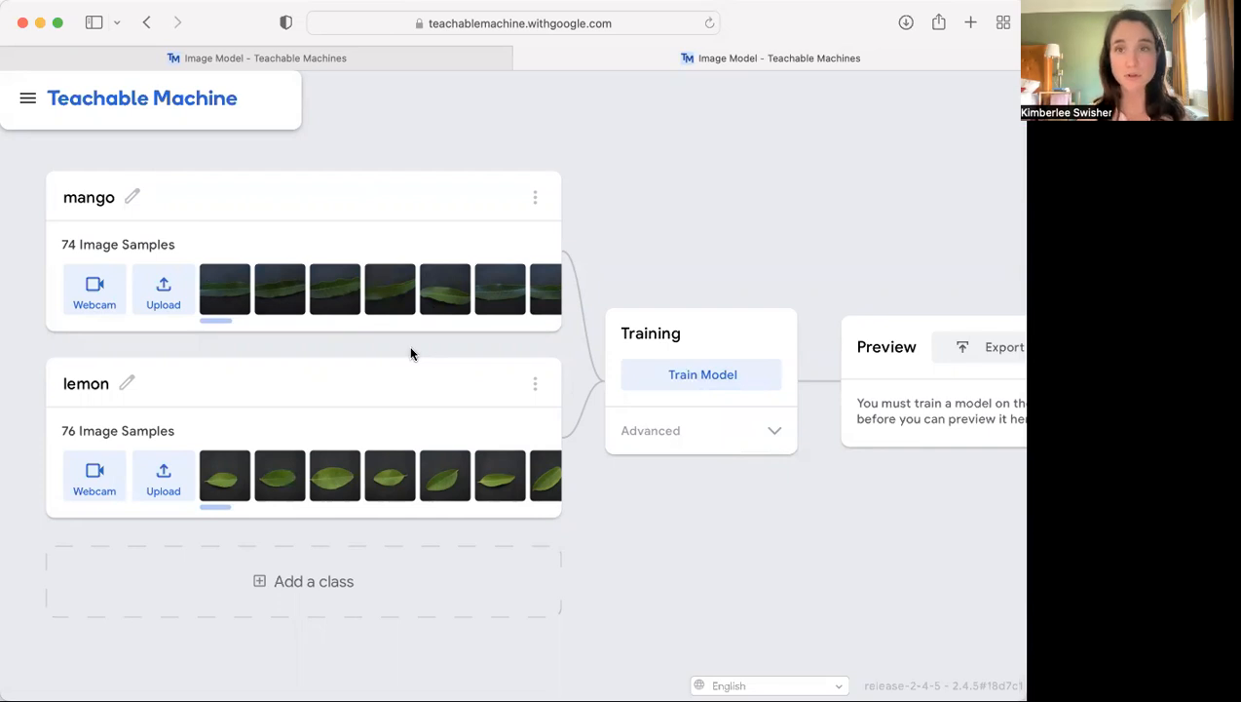
mouse_move(390, 288)
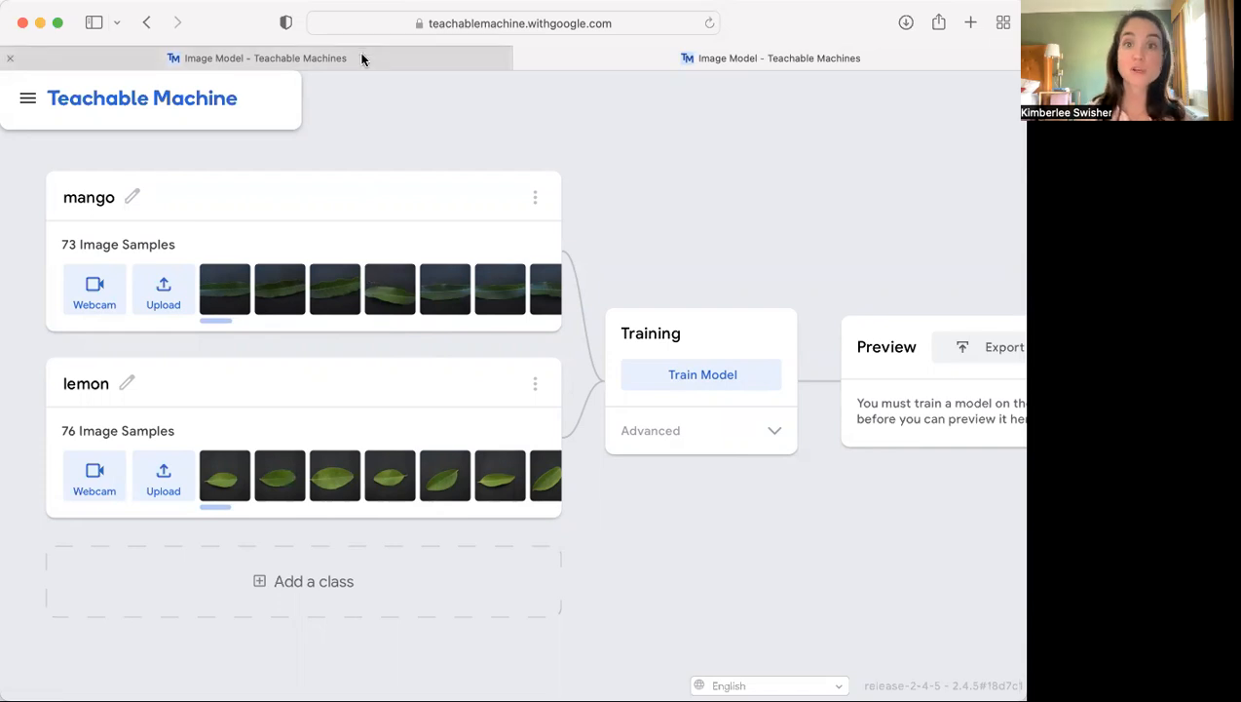
- Delete one mango image in the reopened copy, leaving 73 mango and 76 lemon samples untrained
left_click(701, 374)
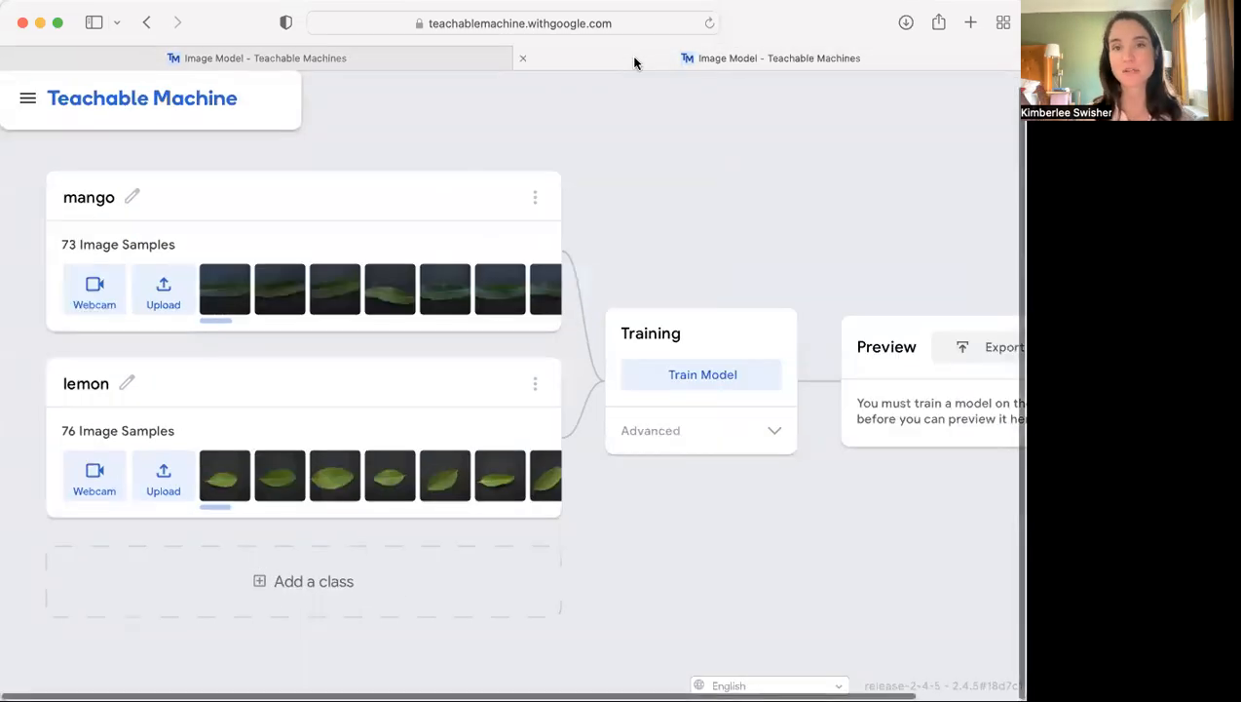
left_click(701, 374)
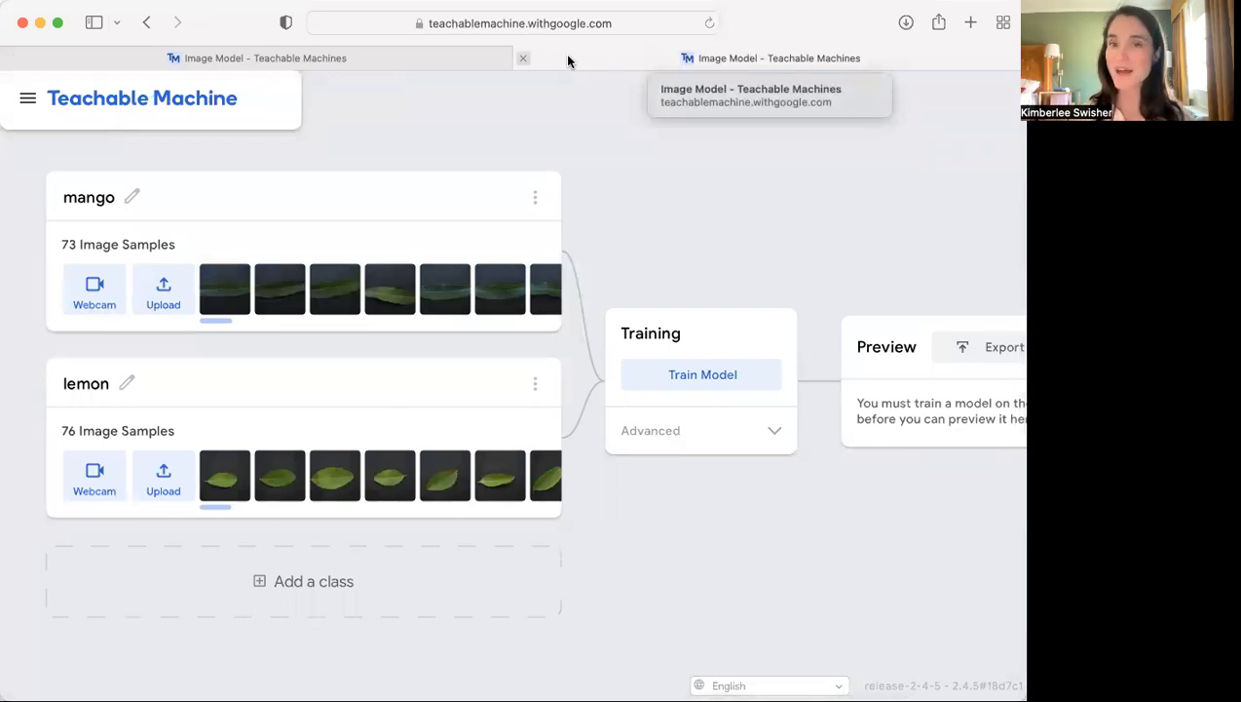
left_click(28, 97)
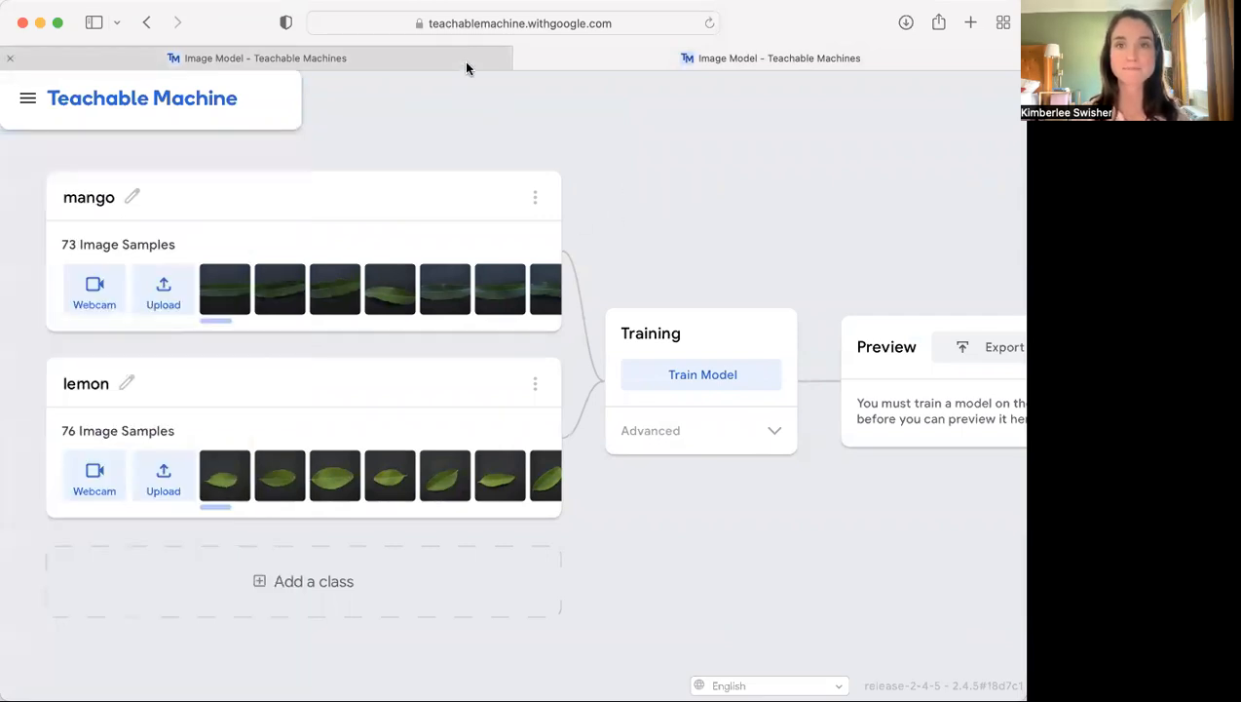
- Return to the trained model and bring up its export options for a shareable TensorFlow.js link
left_click(701, 374)
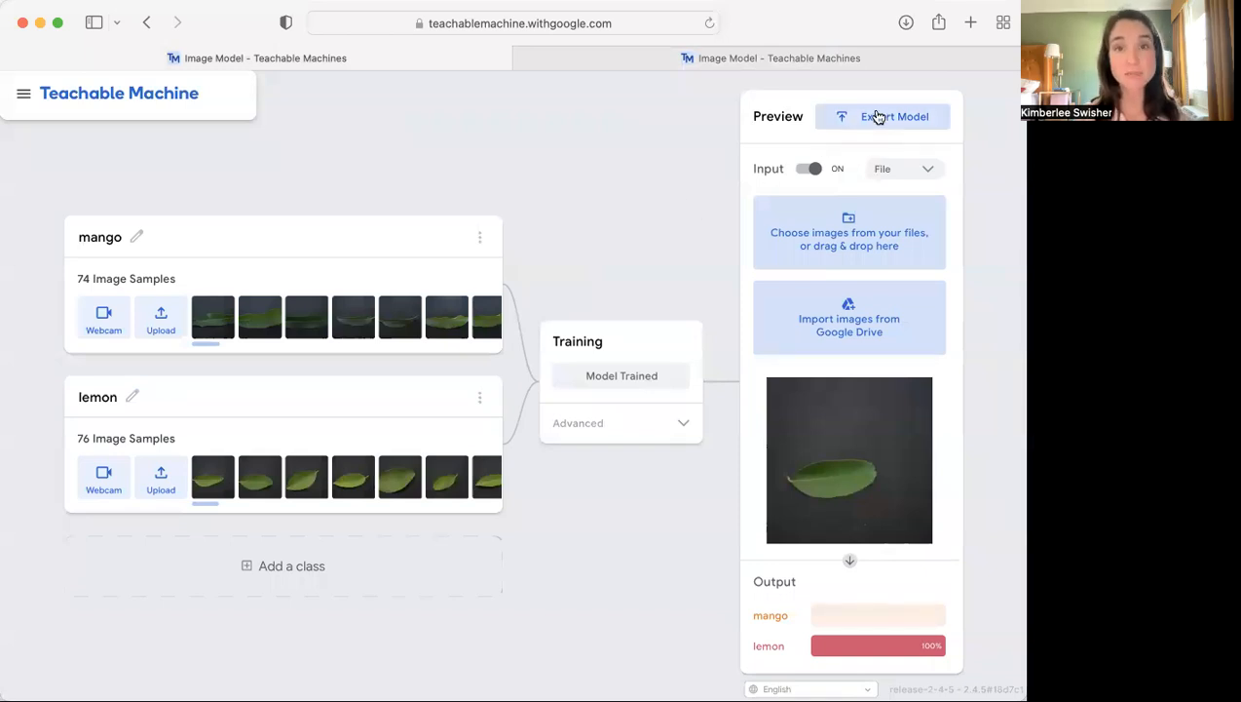
mouse_move(932, 130)
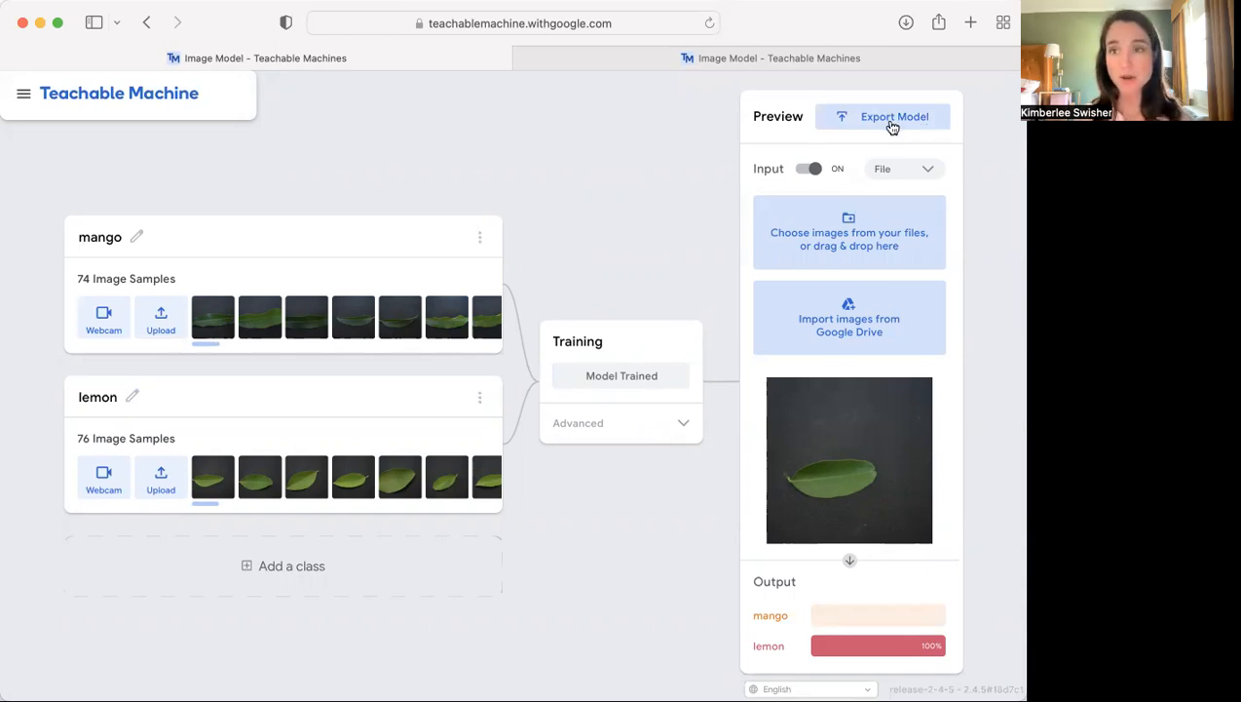
left_click(893, 117)
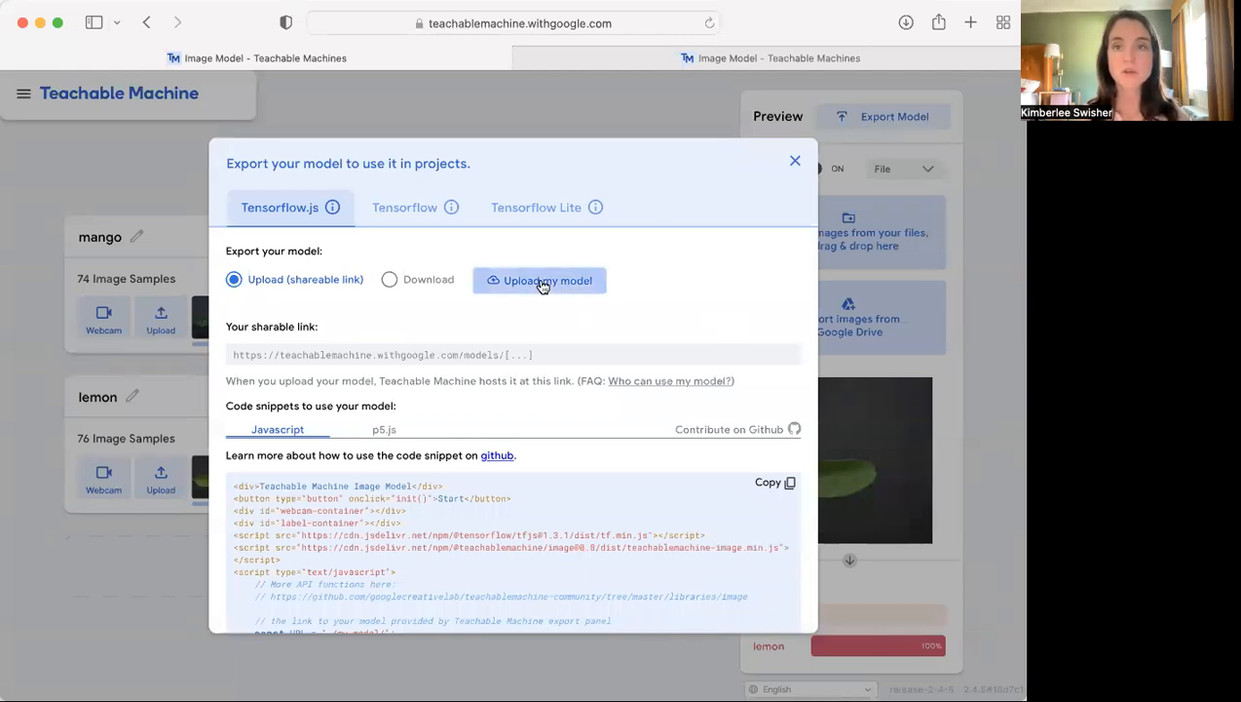
- Upload the model to the cloud, copy its shareable link, and start a blank browser tab
left_click(539, 281)
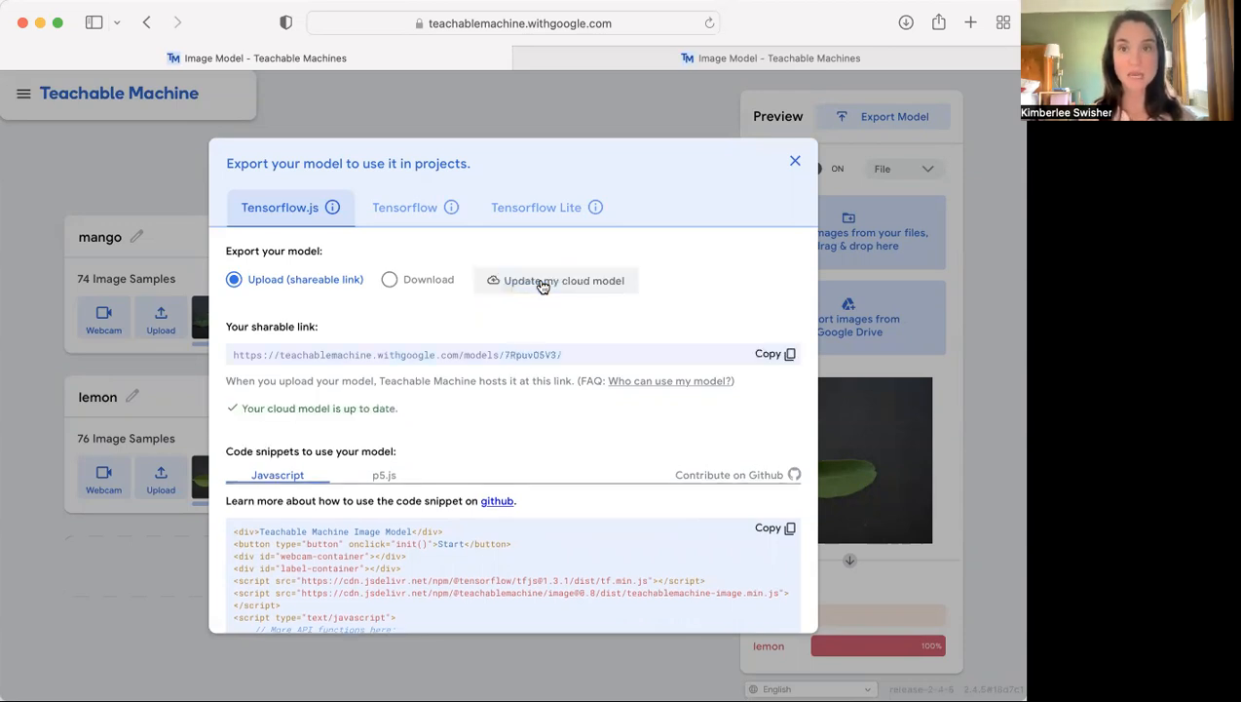
mouse_move(584, 331)
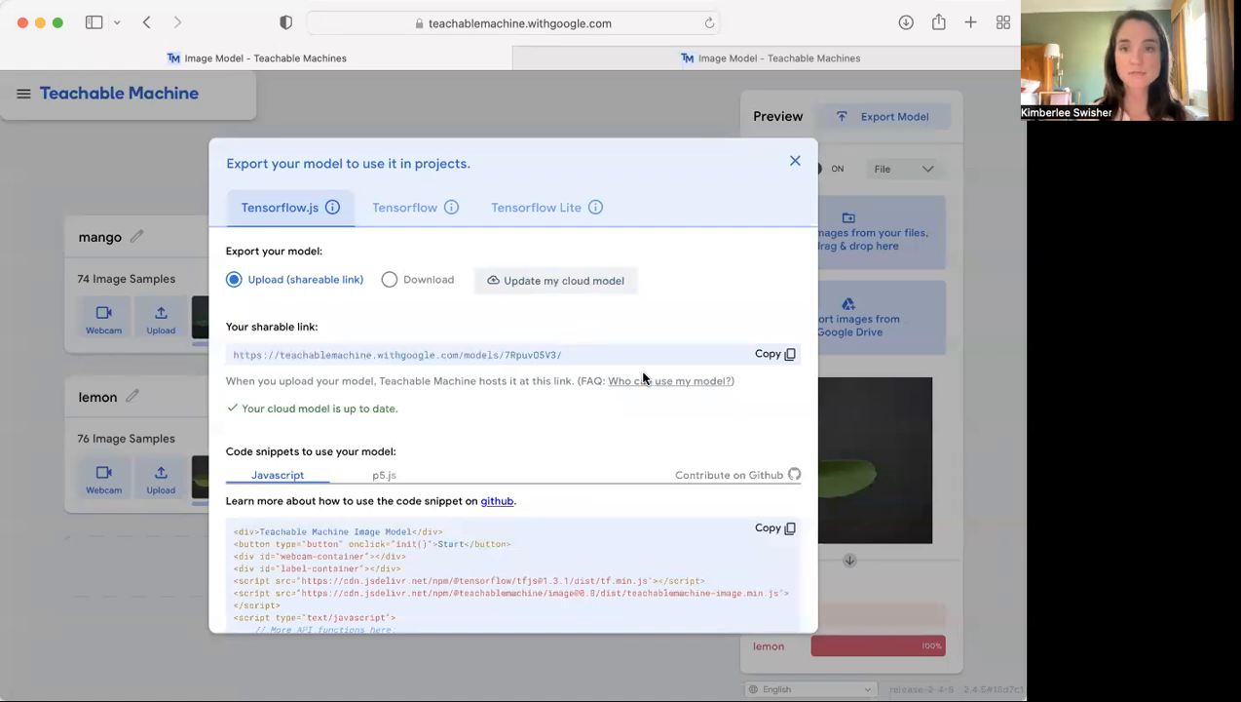
left_click(767, 355)
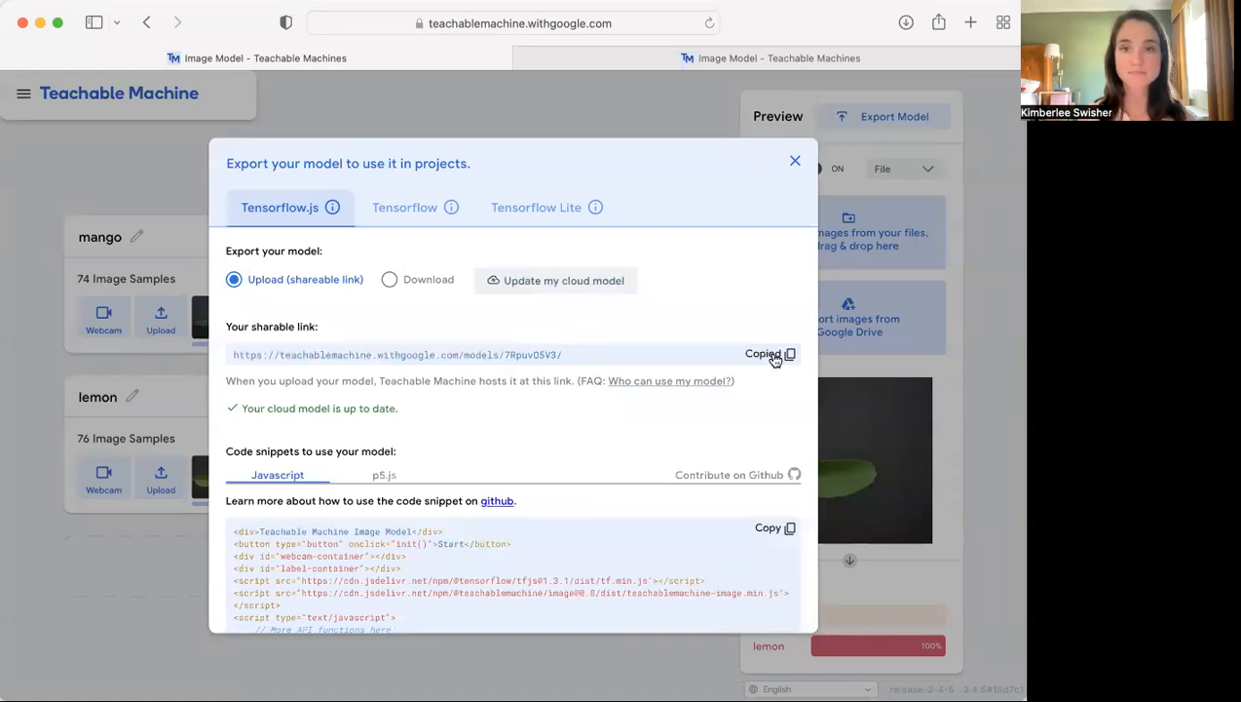
left_click(795, 159)
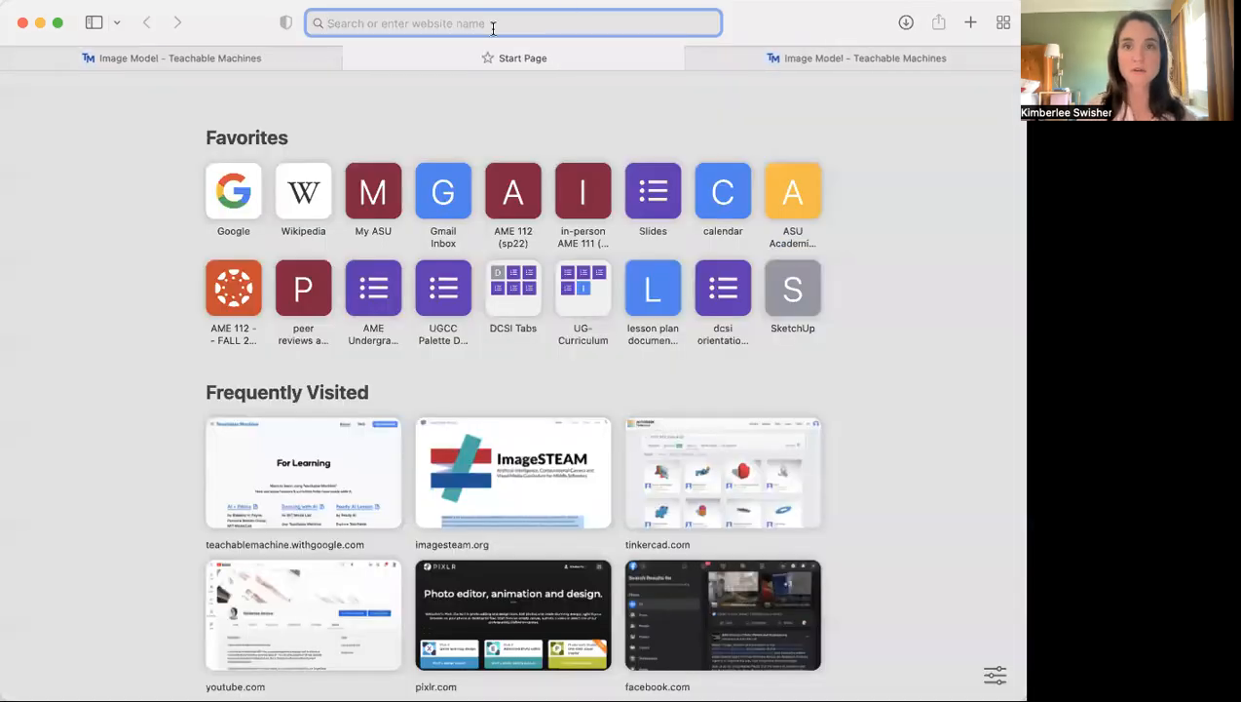
- Load the hosted model page at teachablemachine.withgoogle.com/models/7RpuvO5V3/ and switch its live preview input to File
type("https://teachablemachine.withgoogle.com/models/7RpuvO5V3/")
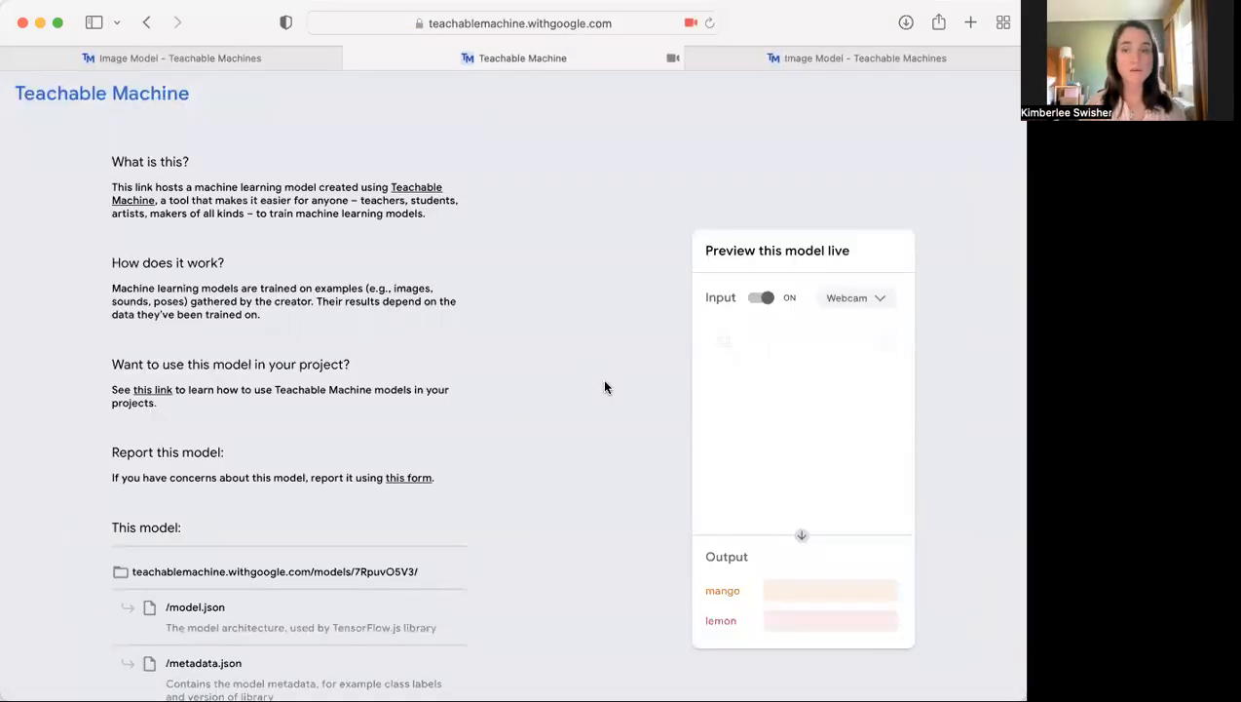
left_click(853, 297)
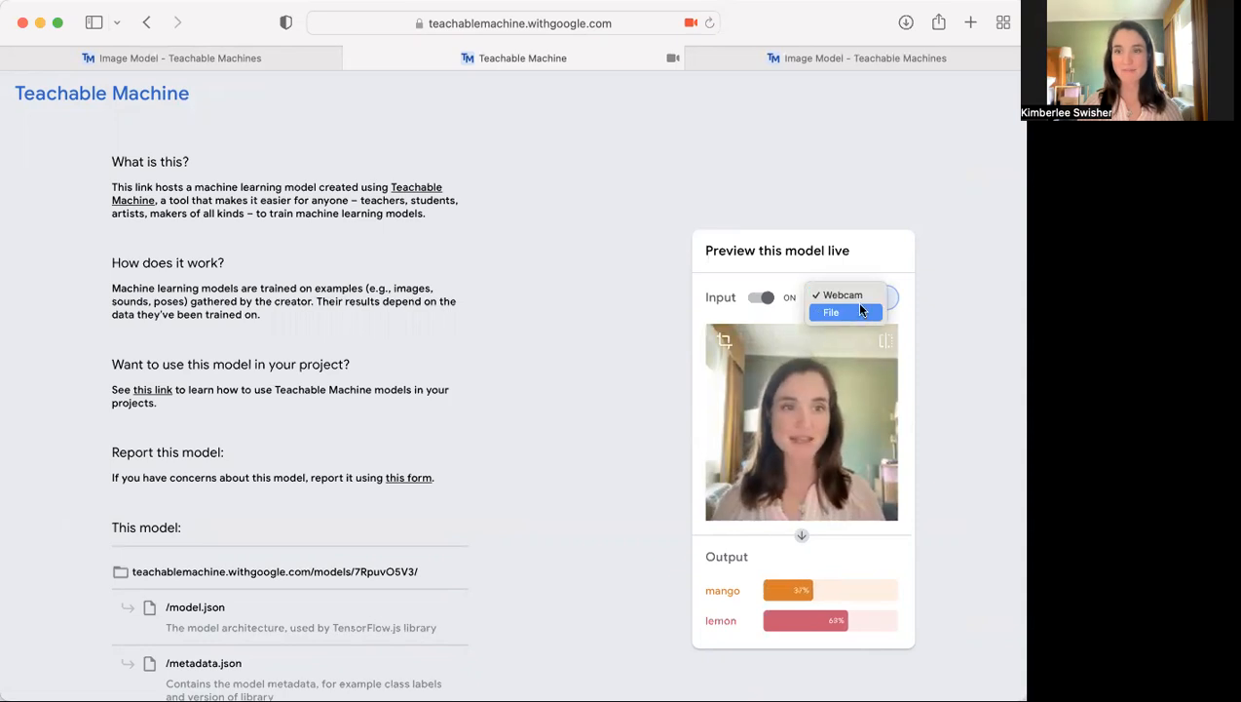
left_click(831, 312)
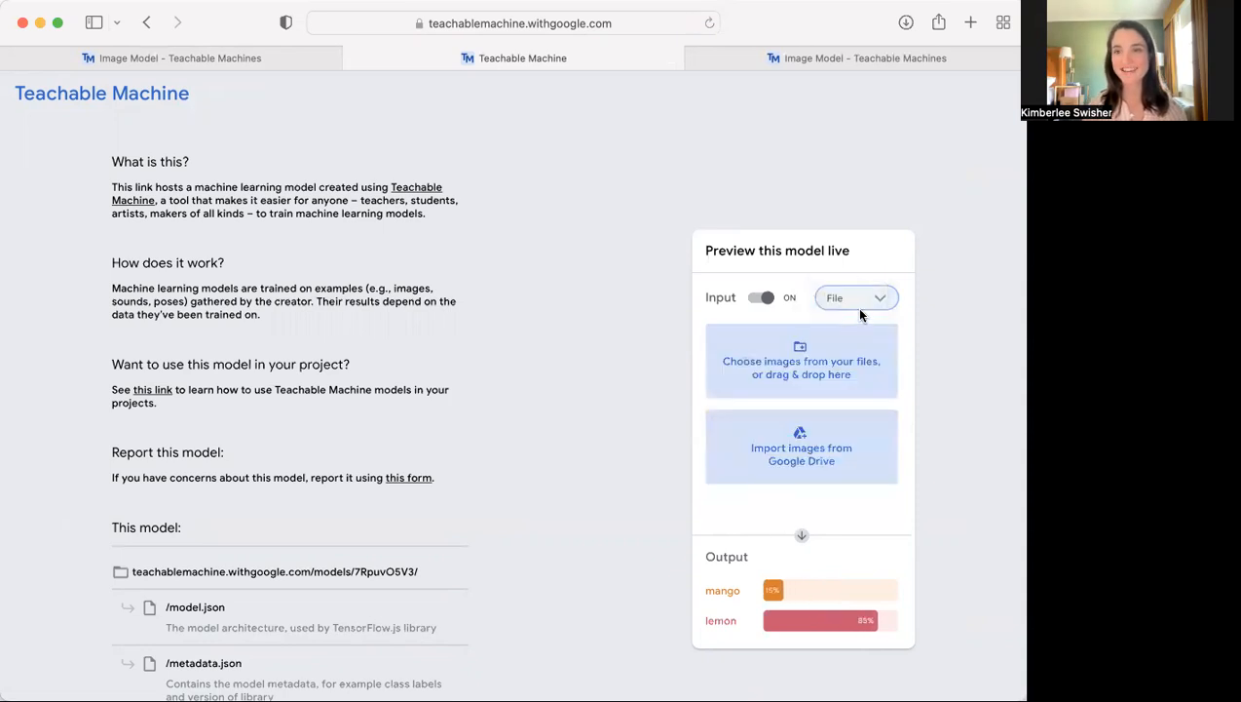
mouse_move(857, 304)
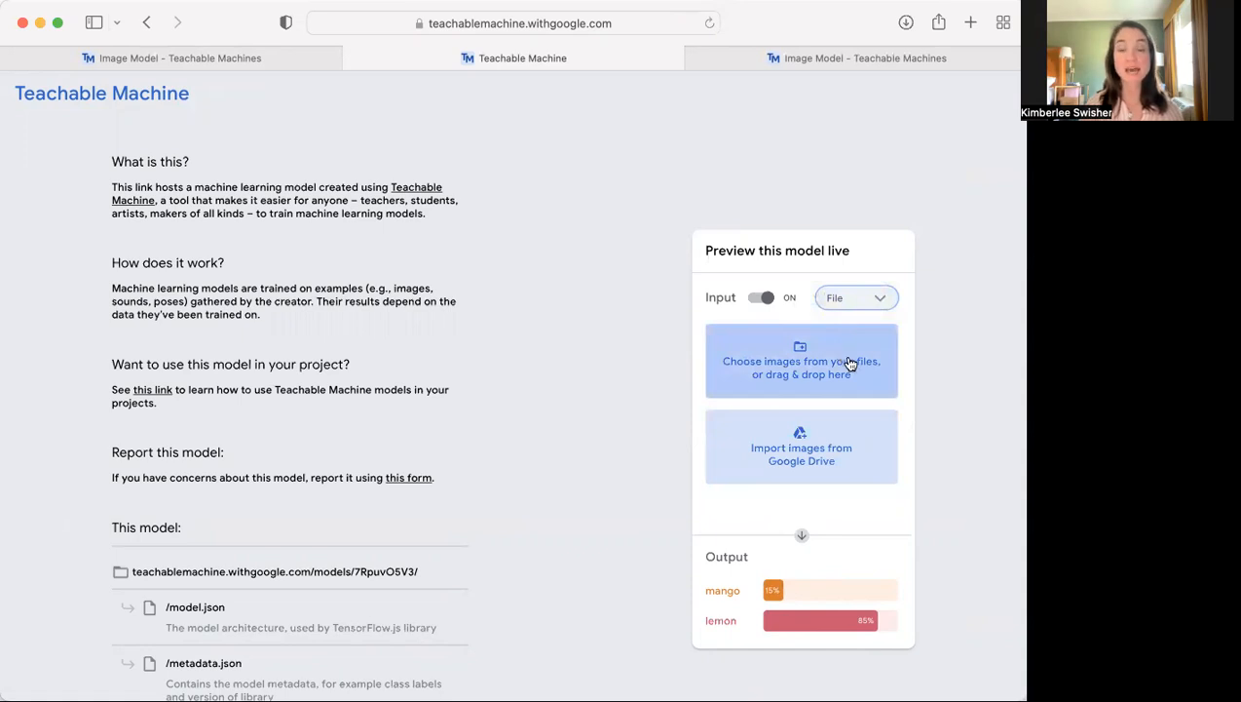
mouse_move(873, 608)
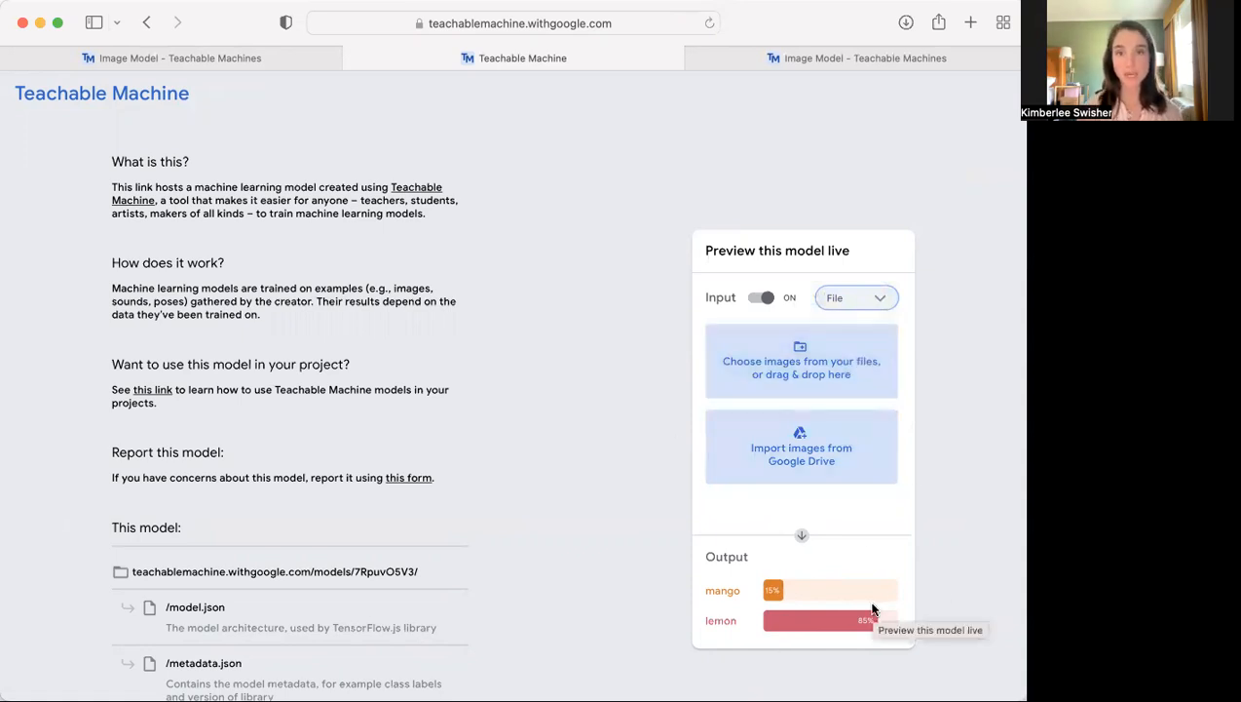
mouse_move(569, 502)
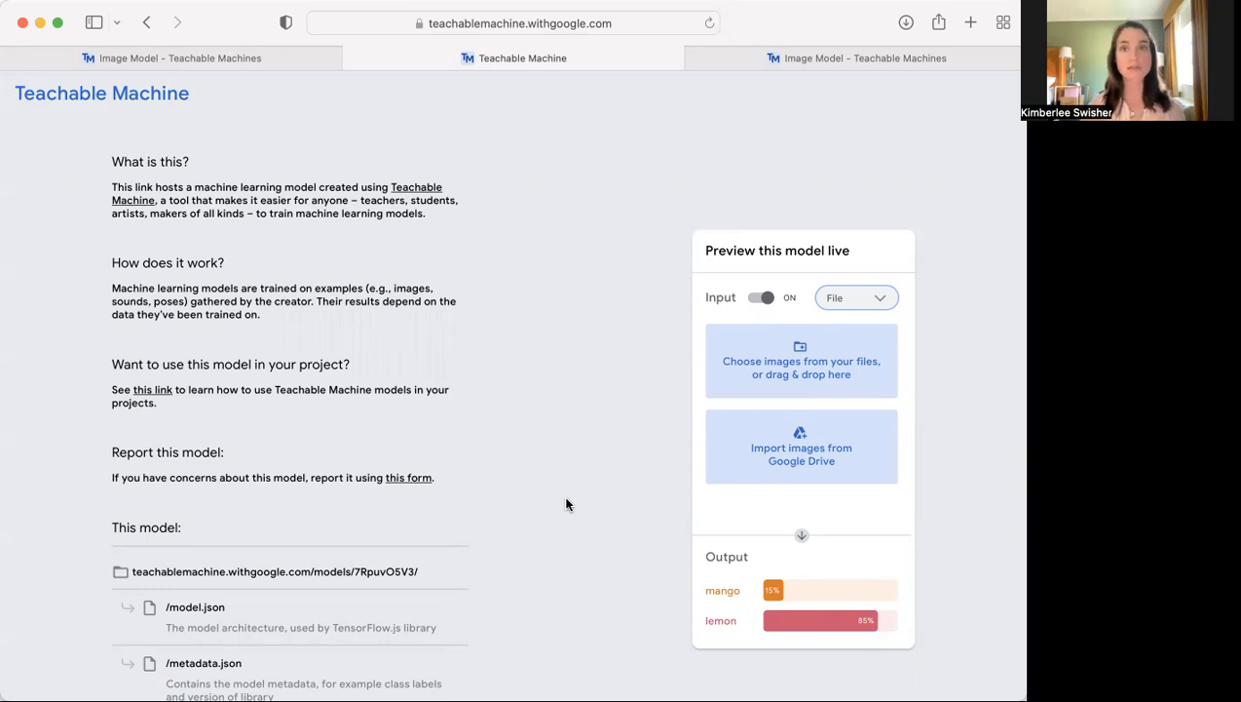
mouse_move(423, 293)
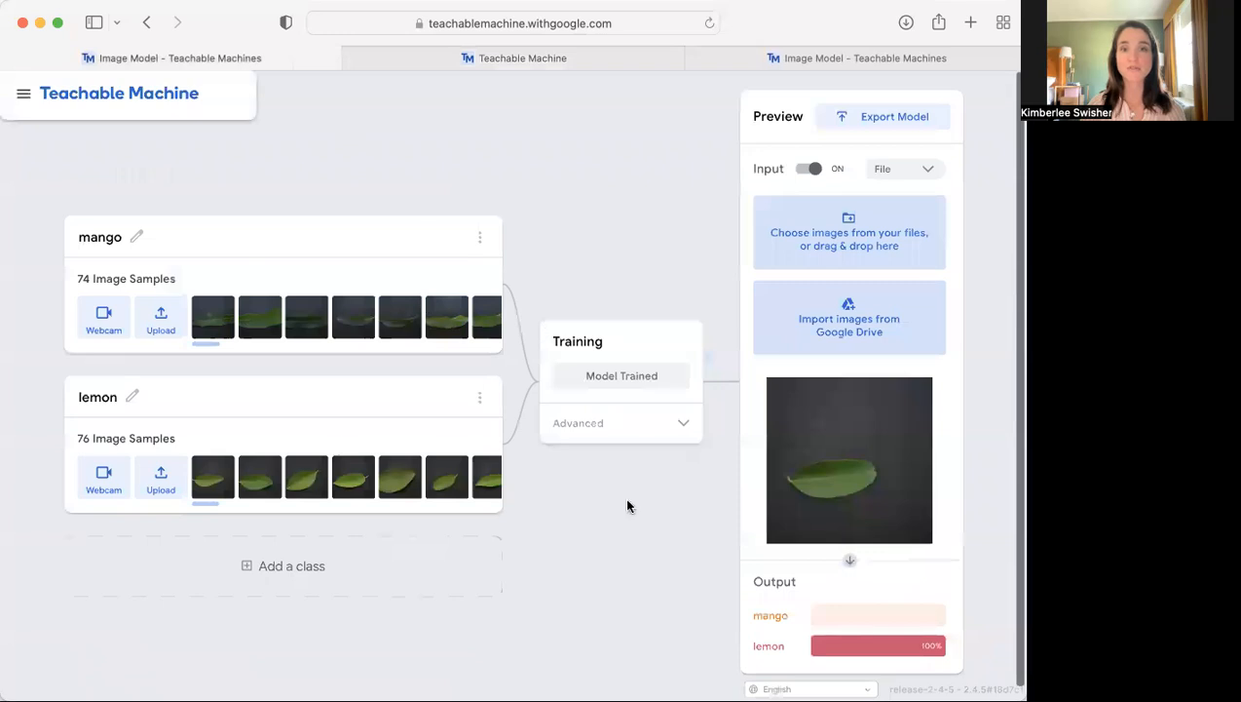
mouse_move(588, 555)
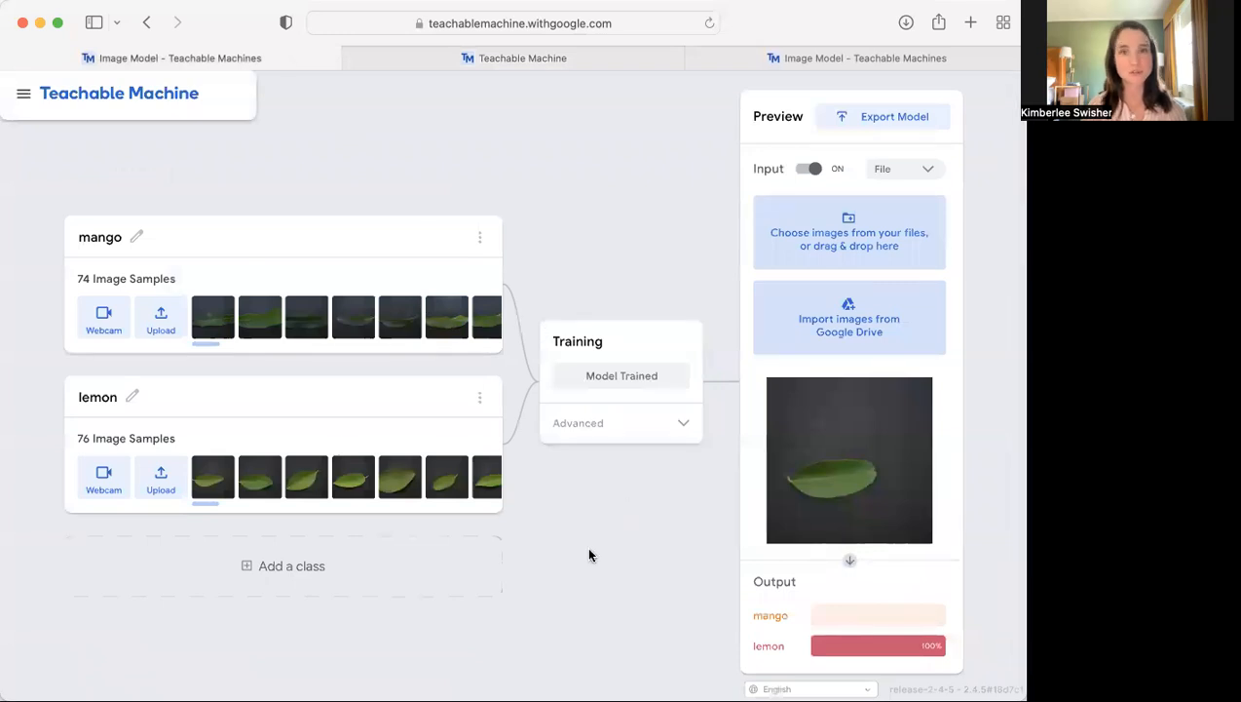
mouse_move(349, 393)
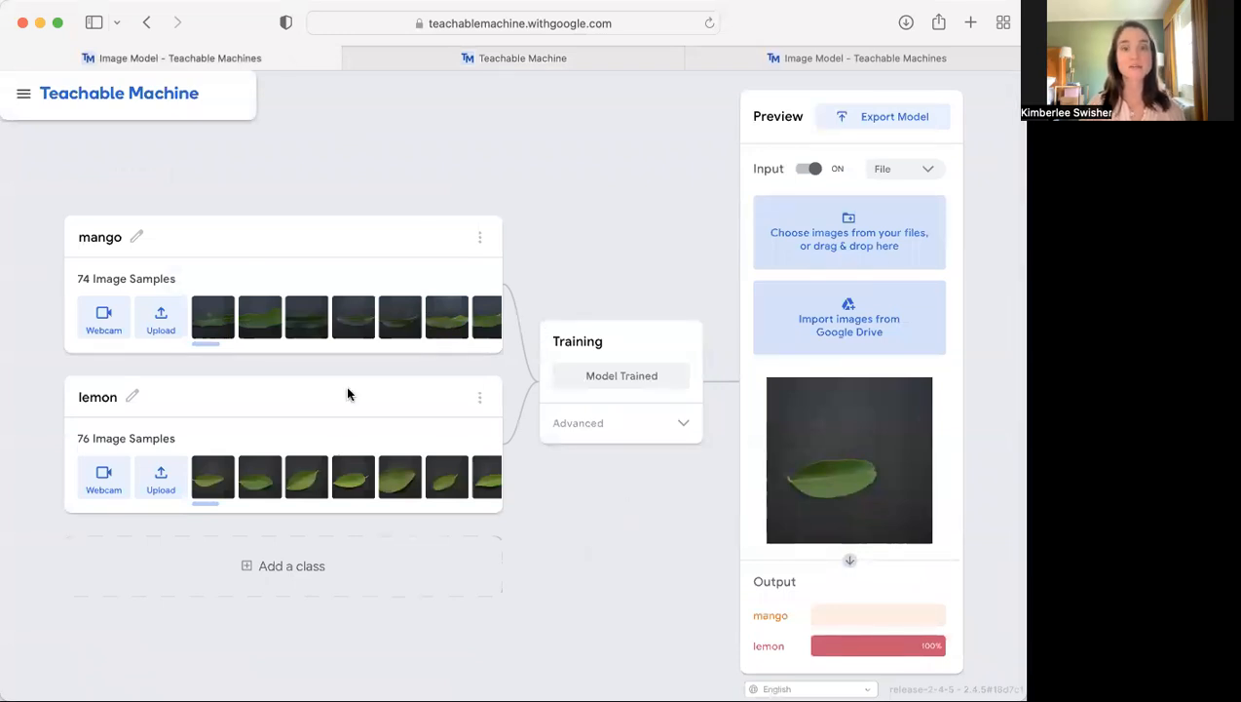